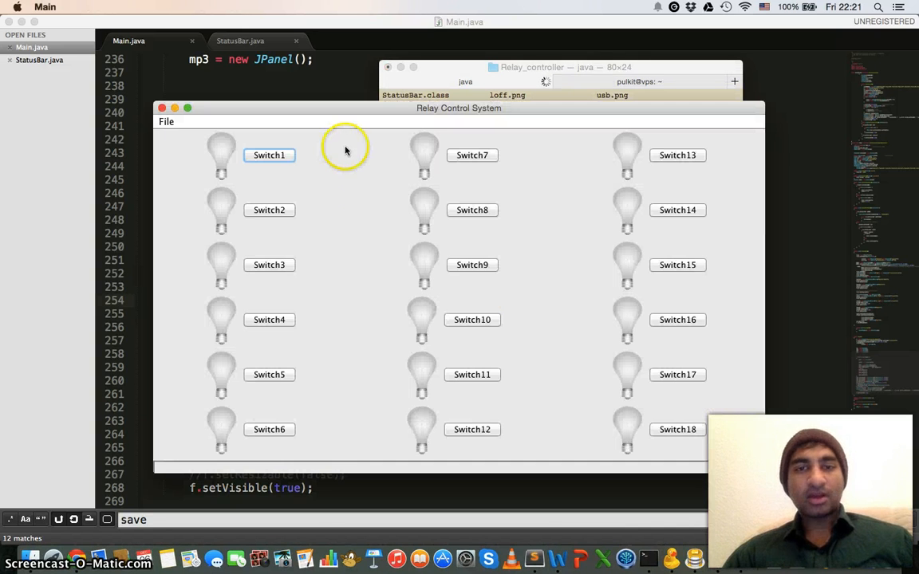
mouse_move(415, 113)
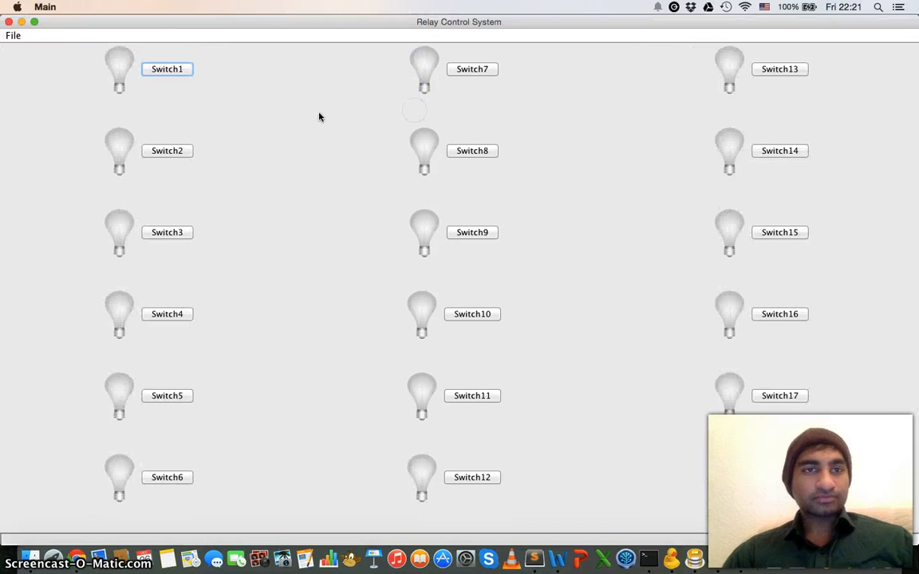
mouse_move(248, 226)
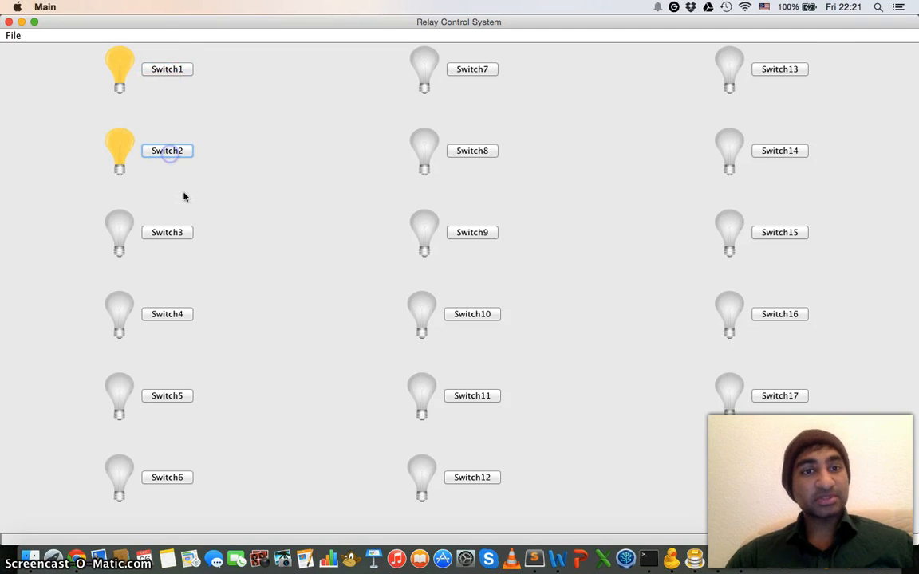
Toggle the left-column and Switch10 bulbs so only relays 1 and 10 stay lit
left_click(166, 232)
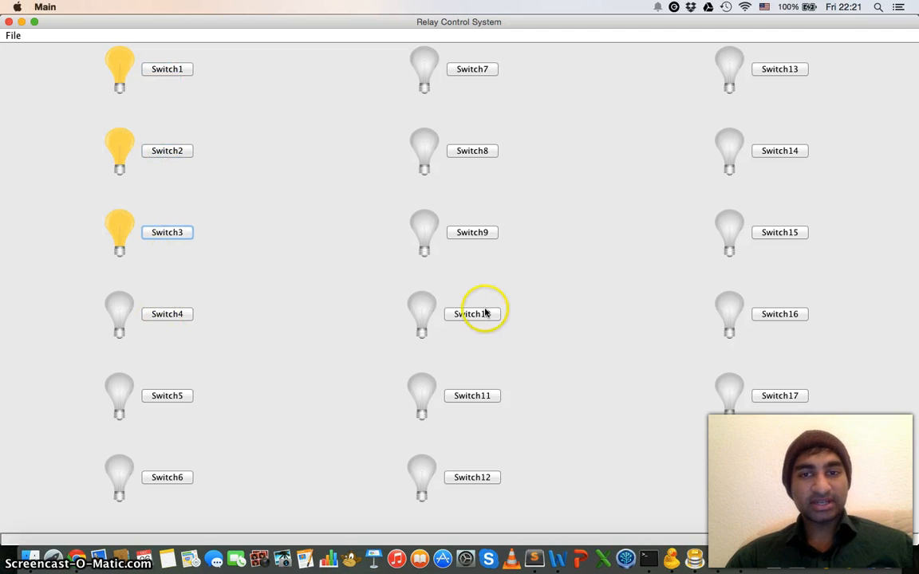
left_click(472, 313)
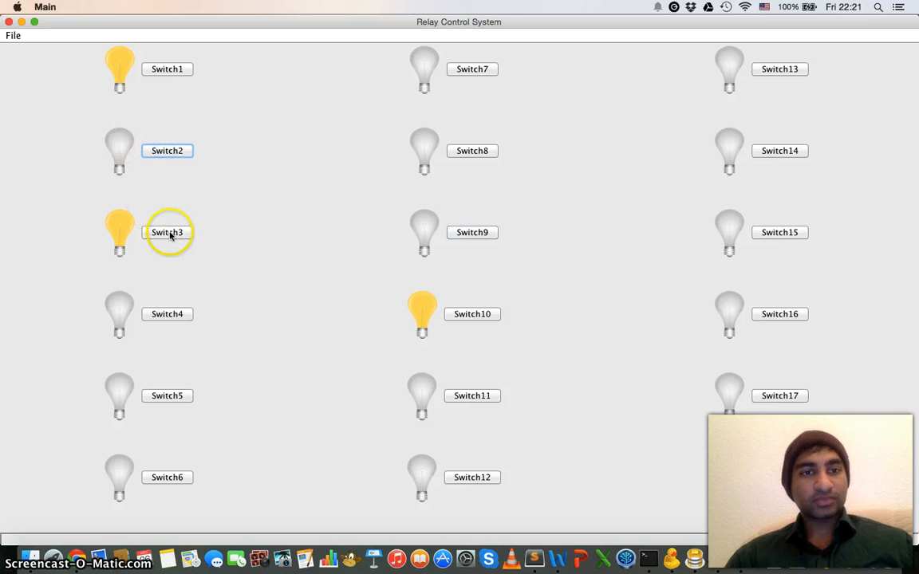
left_click(166, 233)
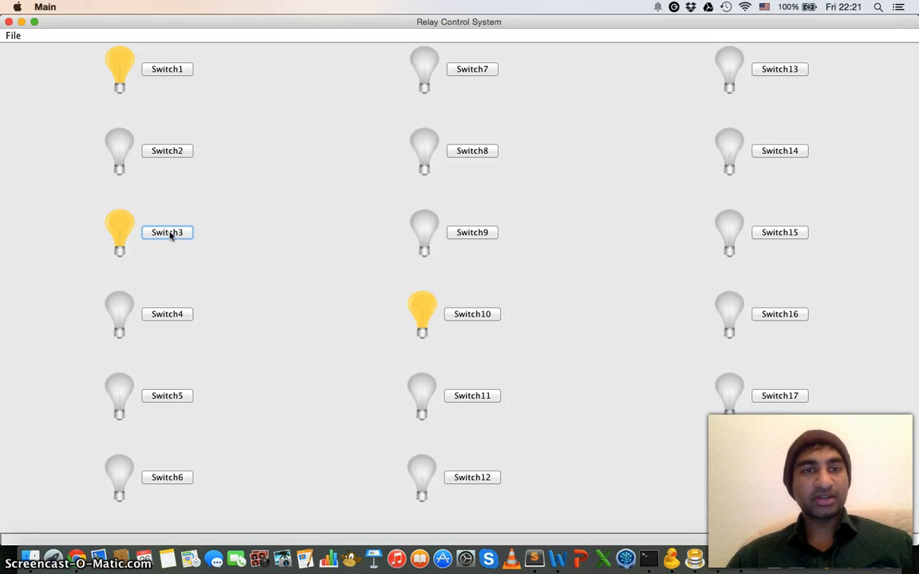
left_click(166, 233)
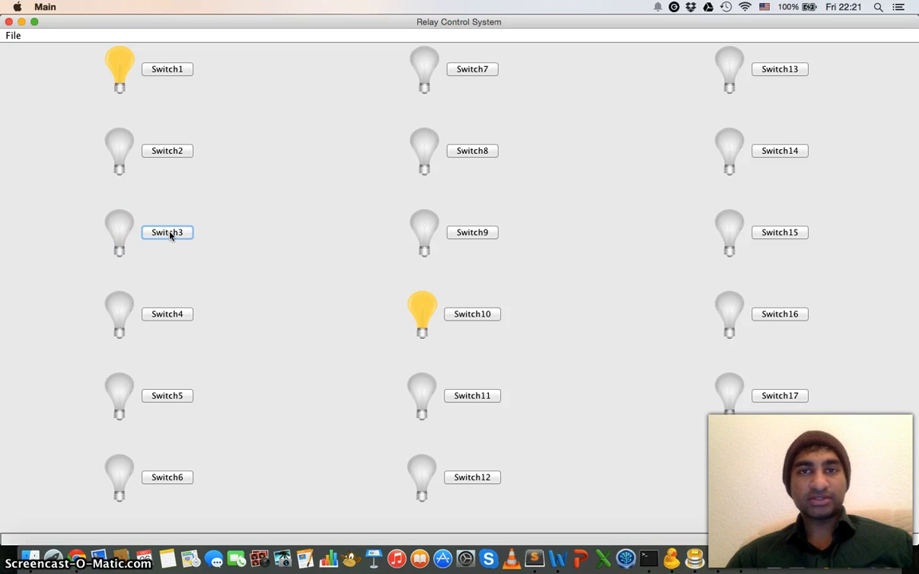
left_click(10, 38)
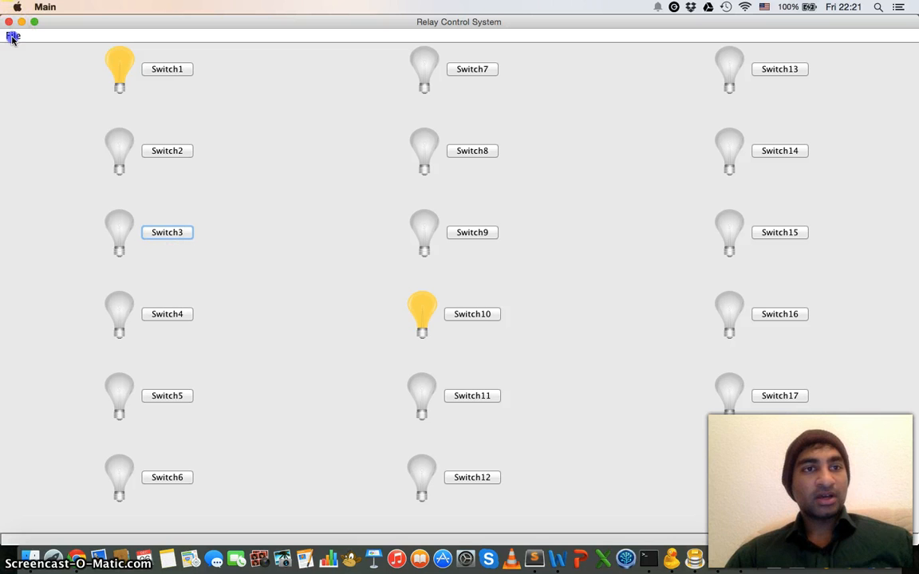
Show the File menu while relays 1 and 10 remain the only ones lit
left_click(14, 37)
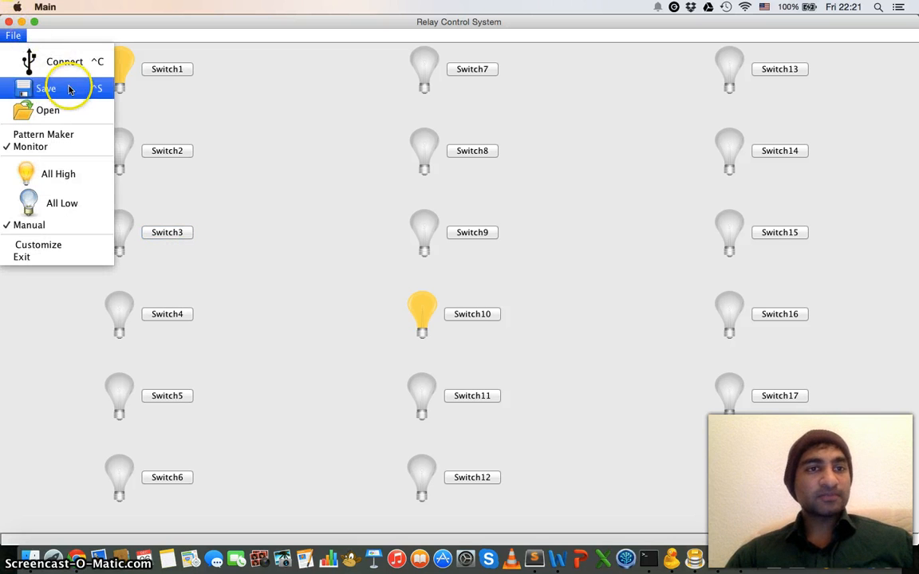
mouse_move(66, 63)
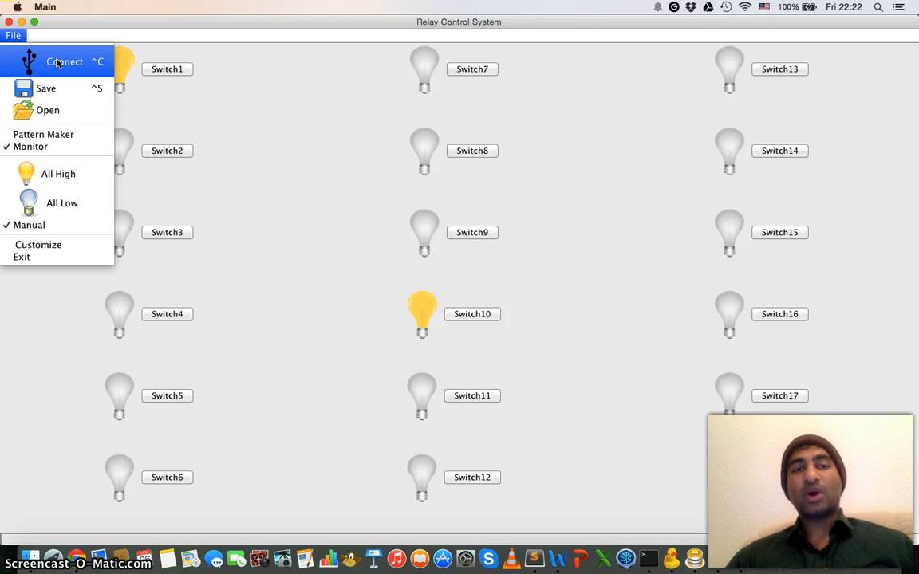
mouse_move(48, 110)
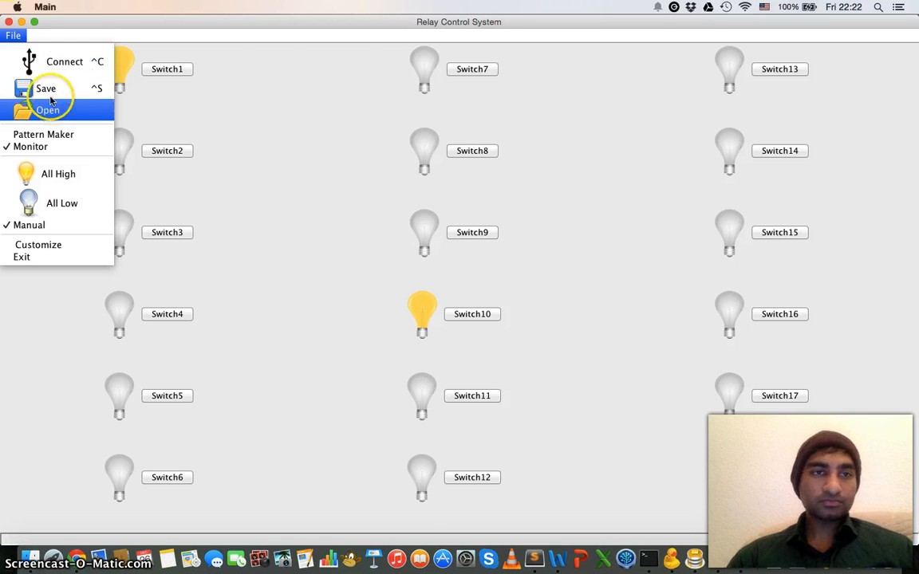
mouse_move(56, 88)
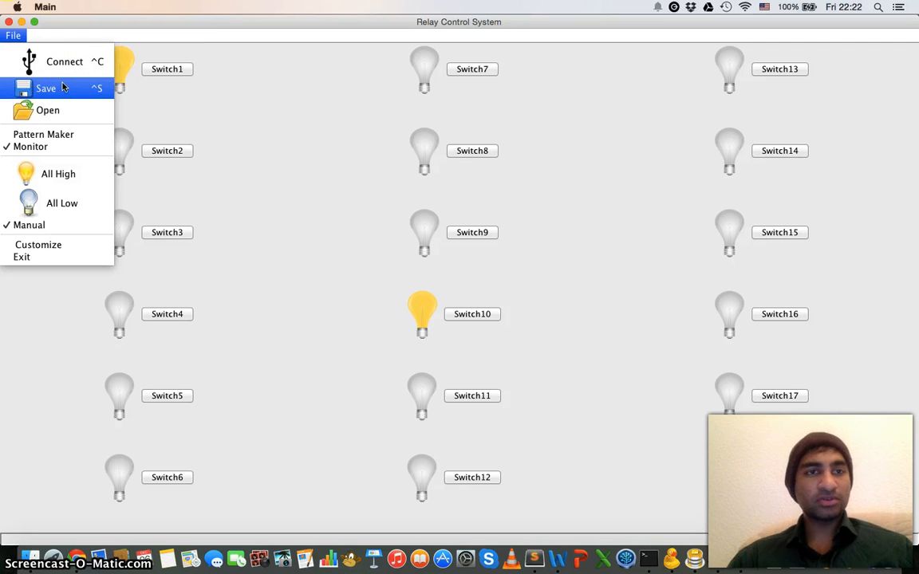
mouse_move(56, 110)
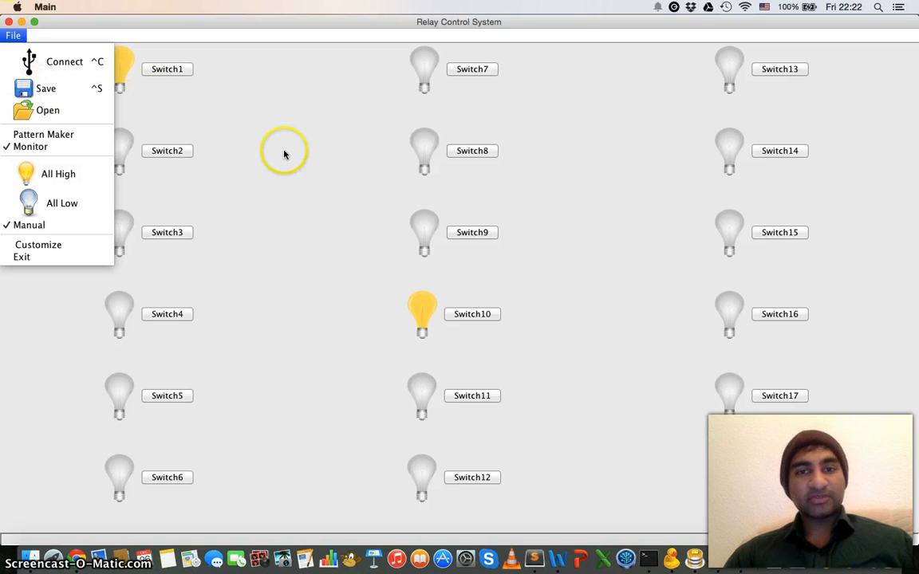
mouse_move(284, 154)
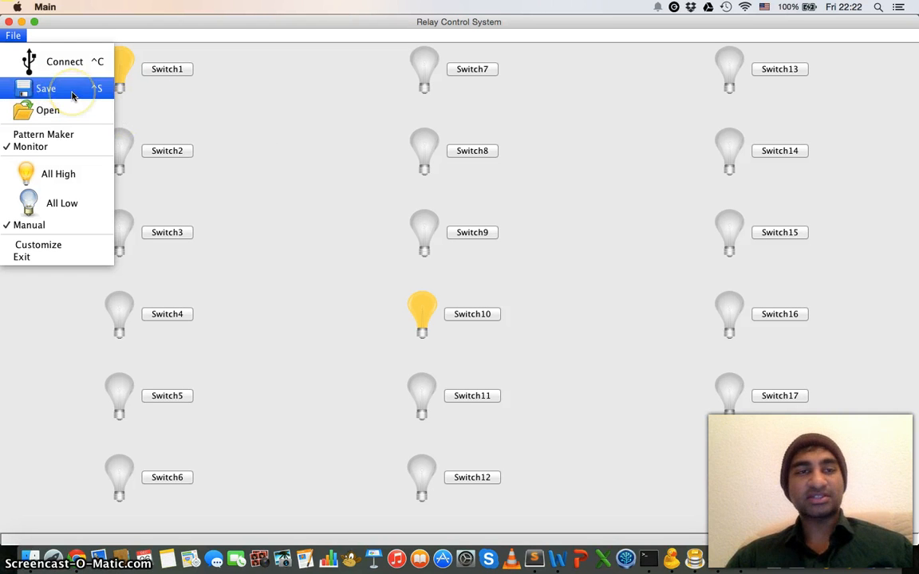
mouse_move(51, 111)
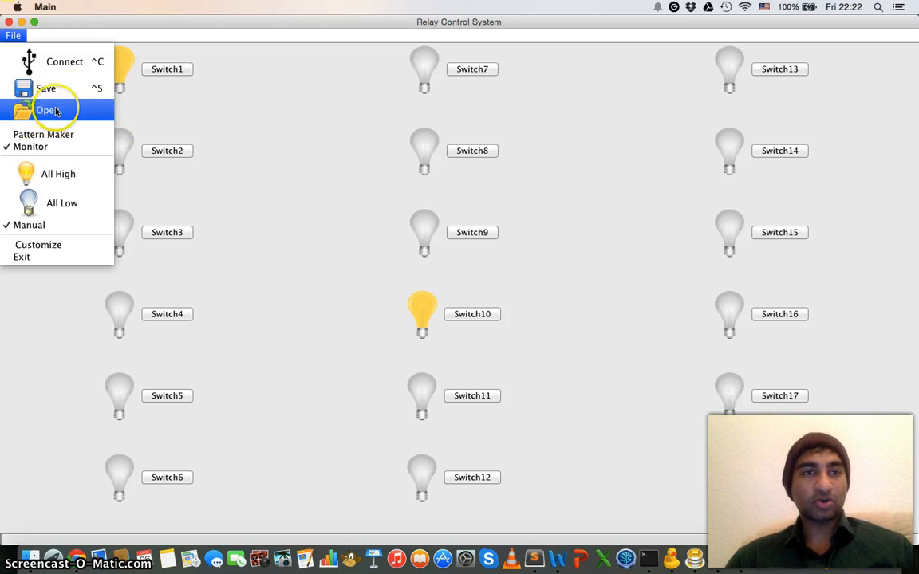
mouse_move(43, 134)
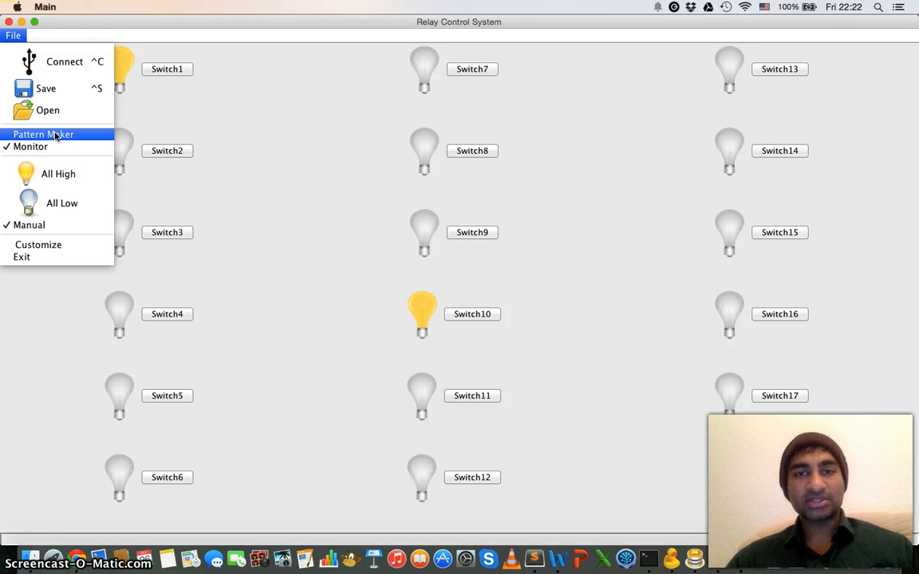
mouse_move(89, 144)
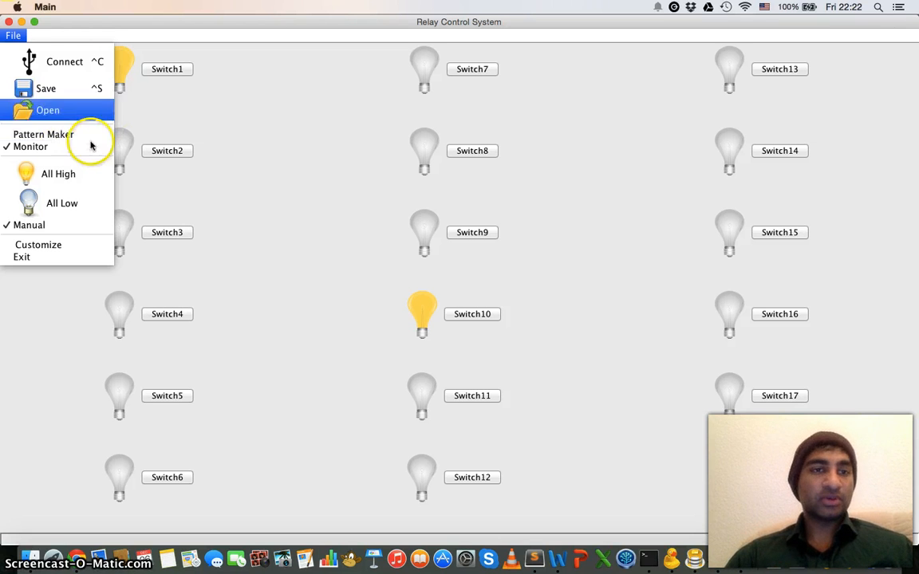
mouse_move(67, 140)
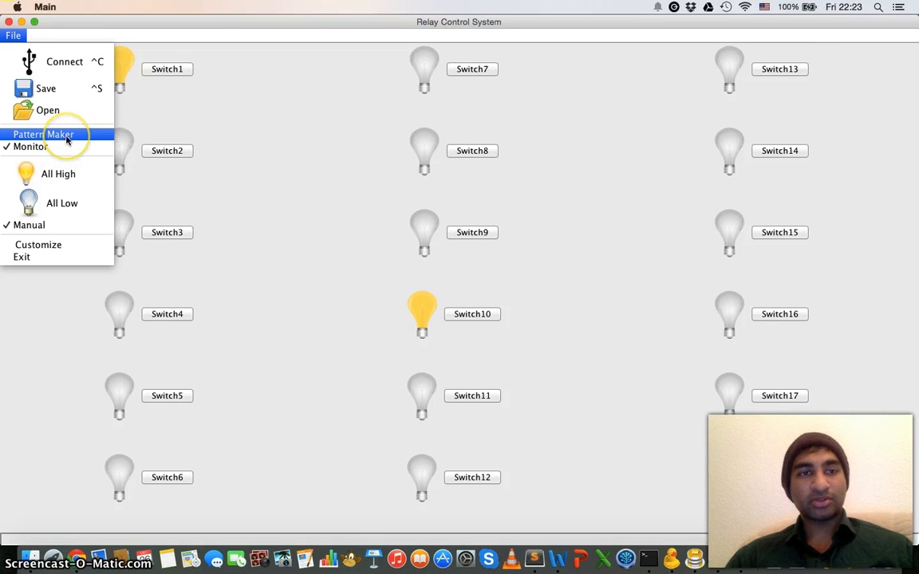
mouse_move(28, 146)
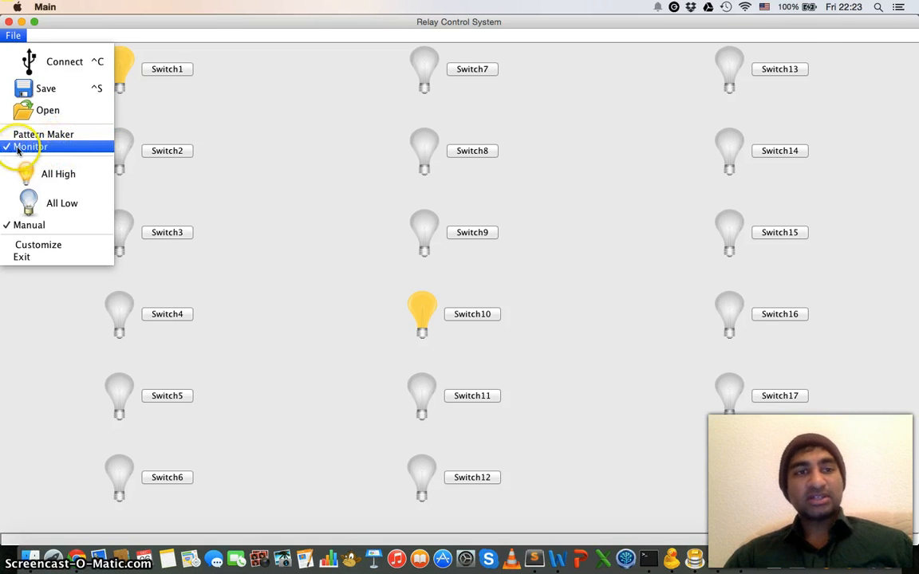
mouse_move(48, 149)
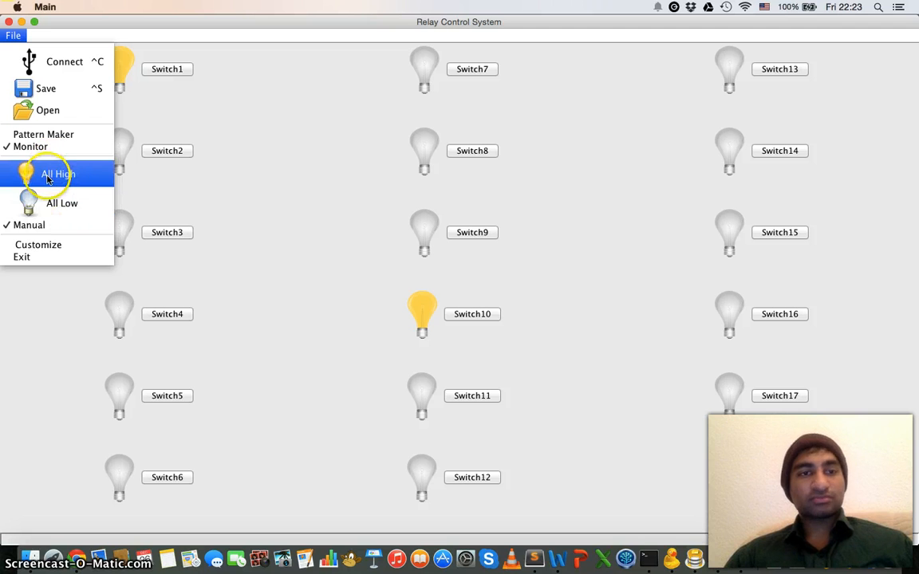
Set all relays high, then all low, leaving Switch3, Switch8 and Switch9 lit
left_click(58, 174)
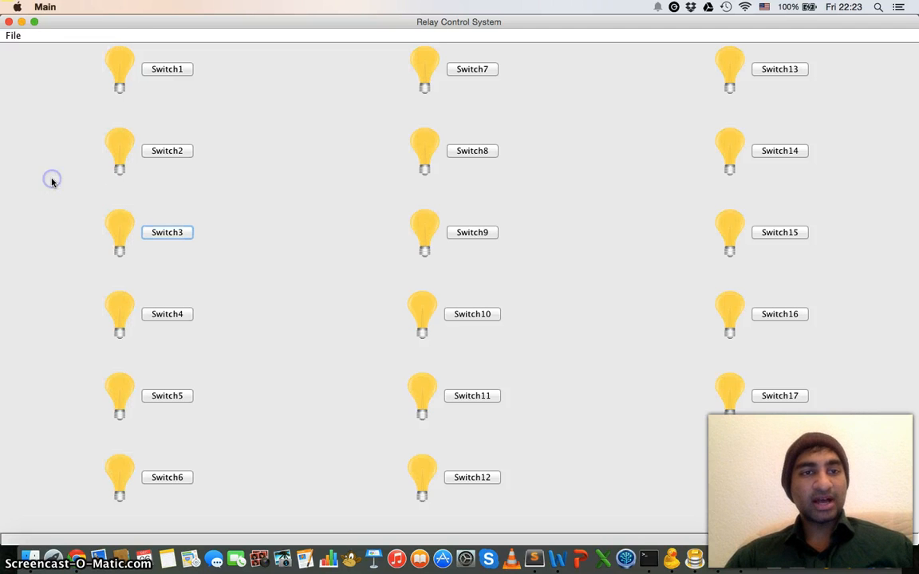
mouse_move(240, 351)
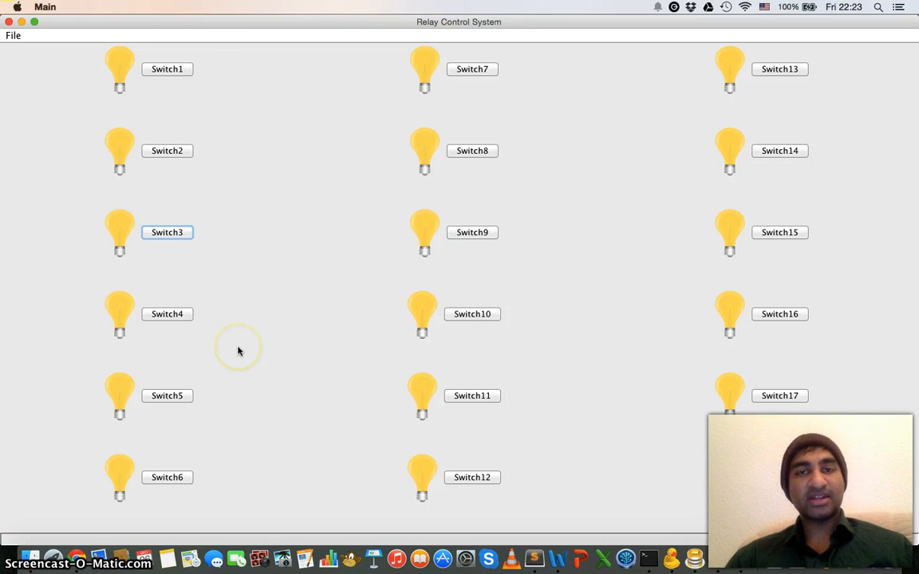
left_click(13, 35)
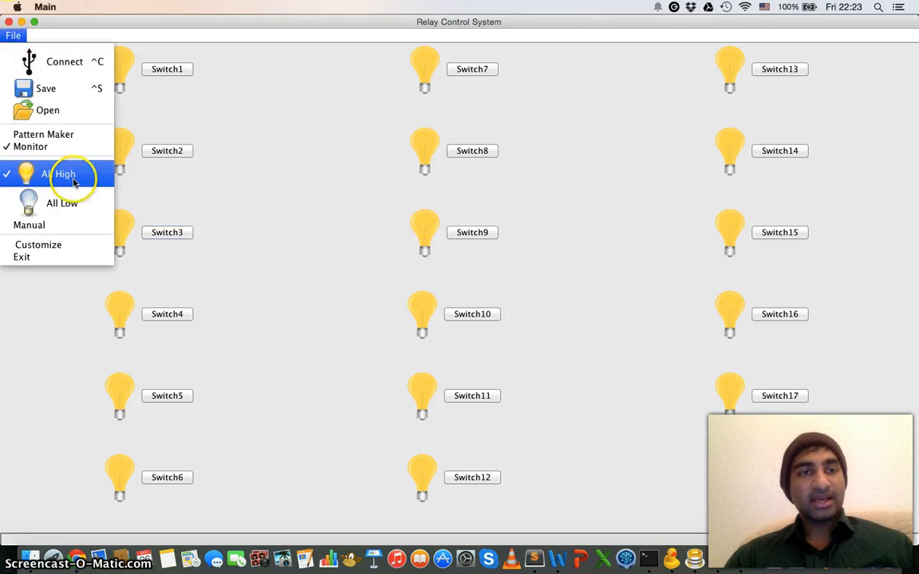
left_click(60, 202)
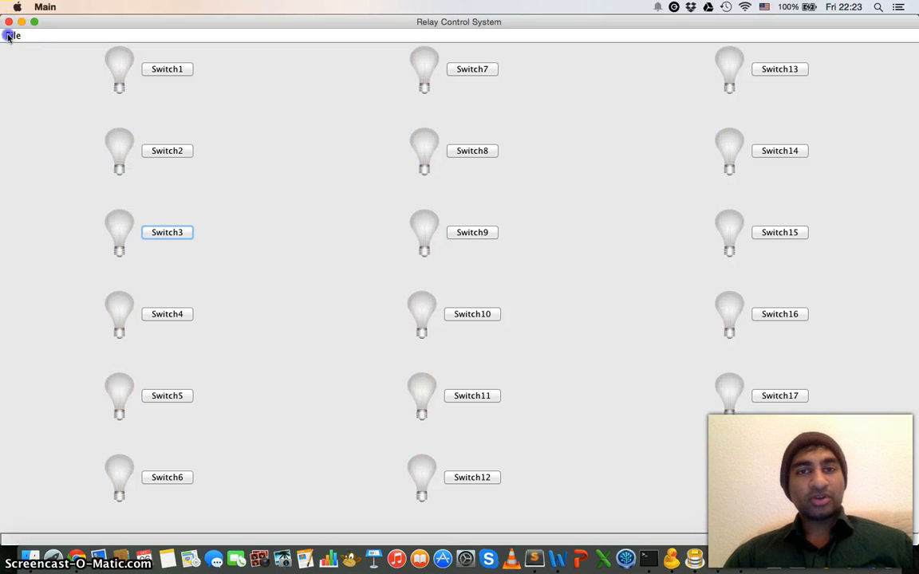
left_click(14, 38)
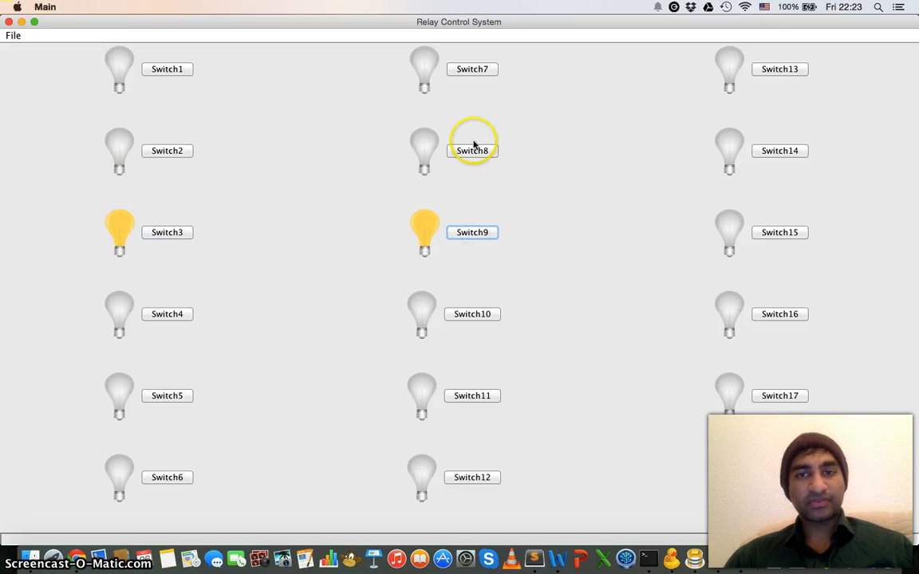
left_click(11, 36)
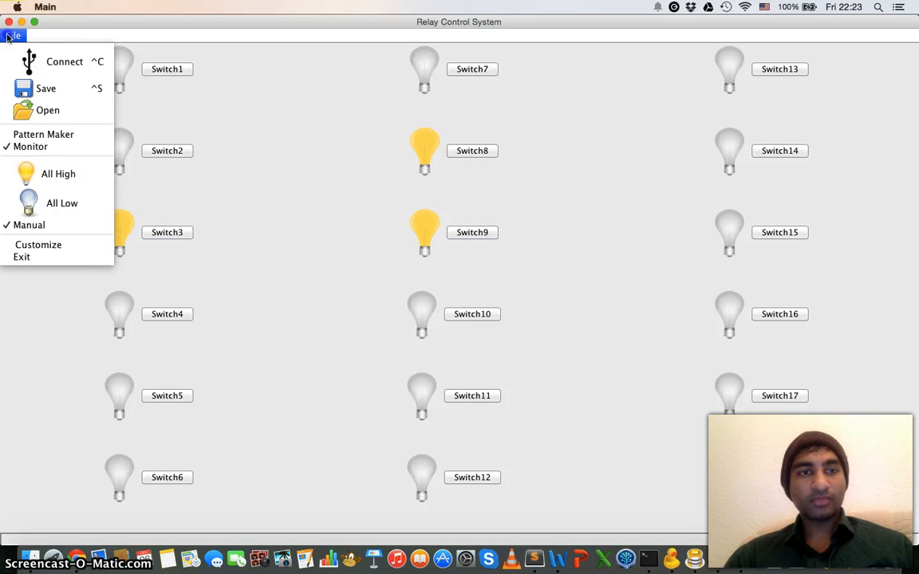
mouse_move(38, 246)
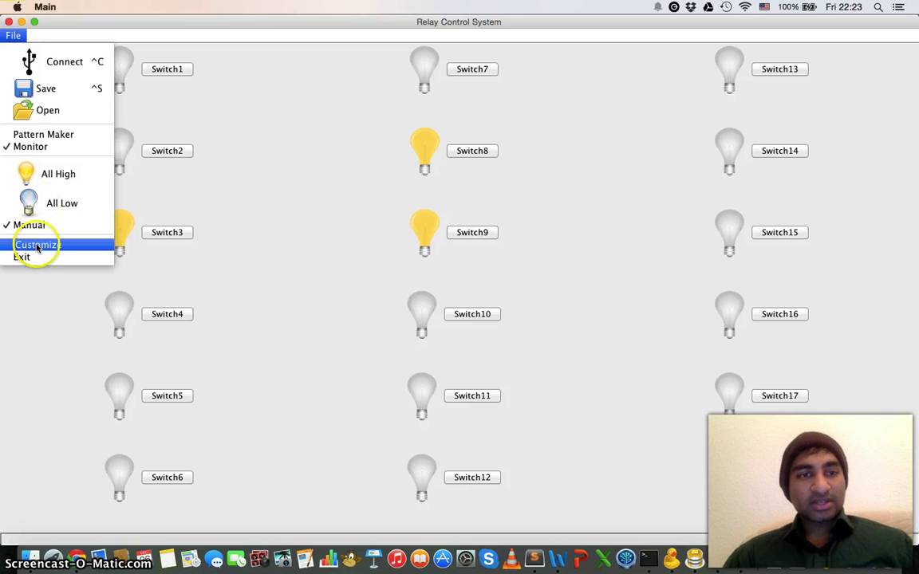
In Customization, rename Switch1 to Main-gate and Switch2 to Television
left_click(37, 244)
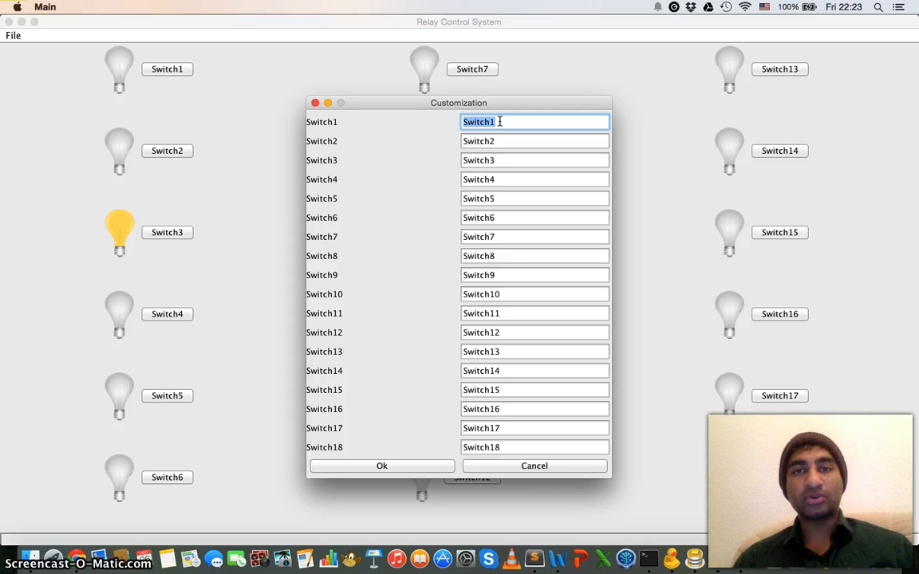
type("Main-gate")
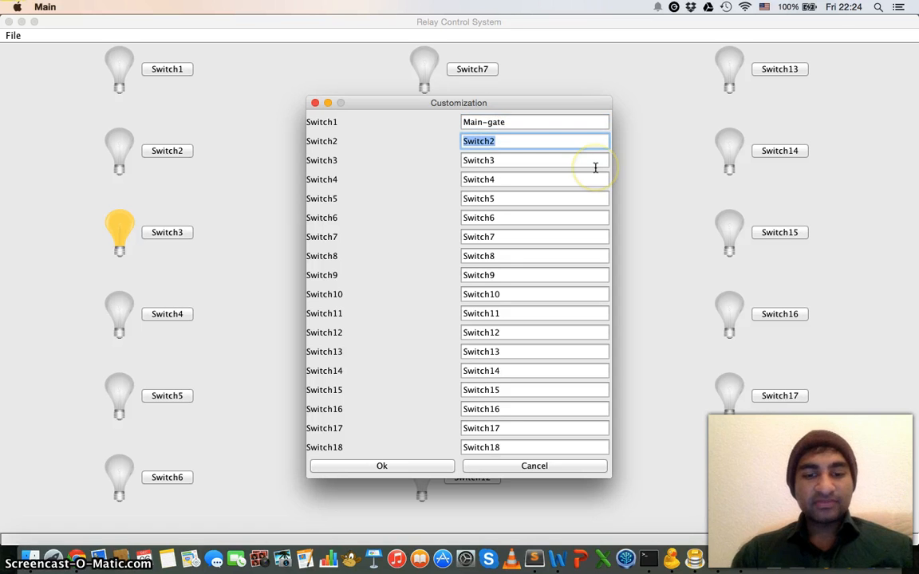
type("Television")
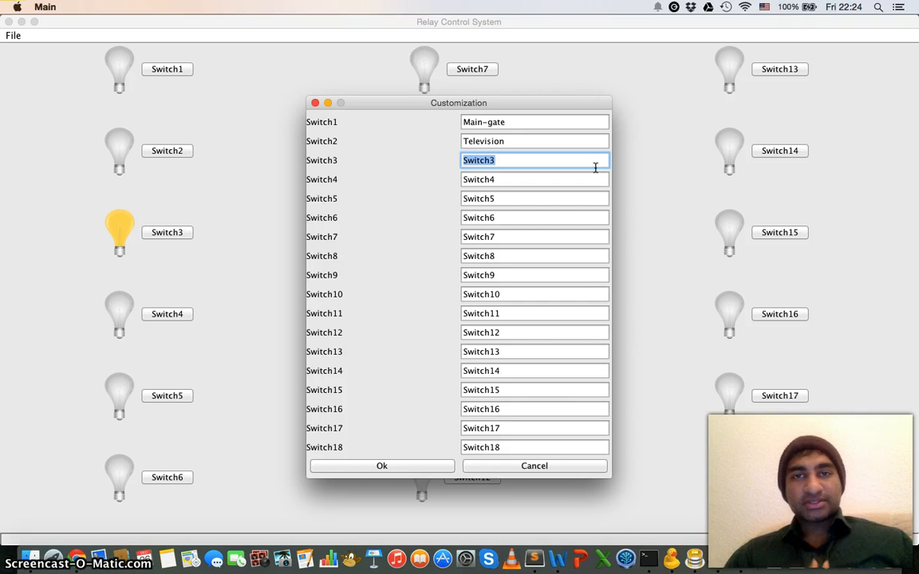
mouse_move(450, 448)
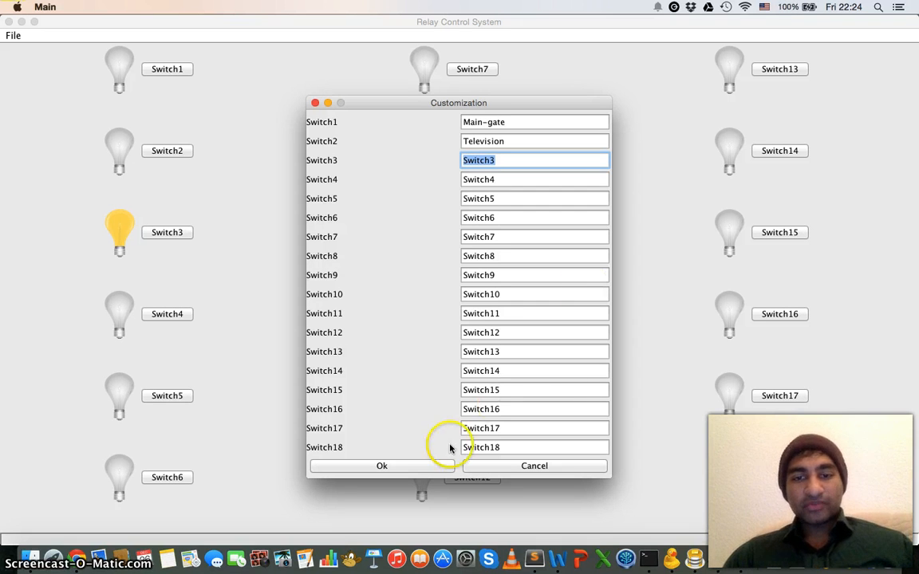
Apply the Main-gate and Television names and light the Main-gate relay
left_click(381, 465)
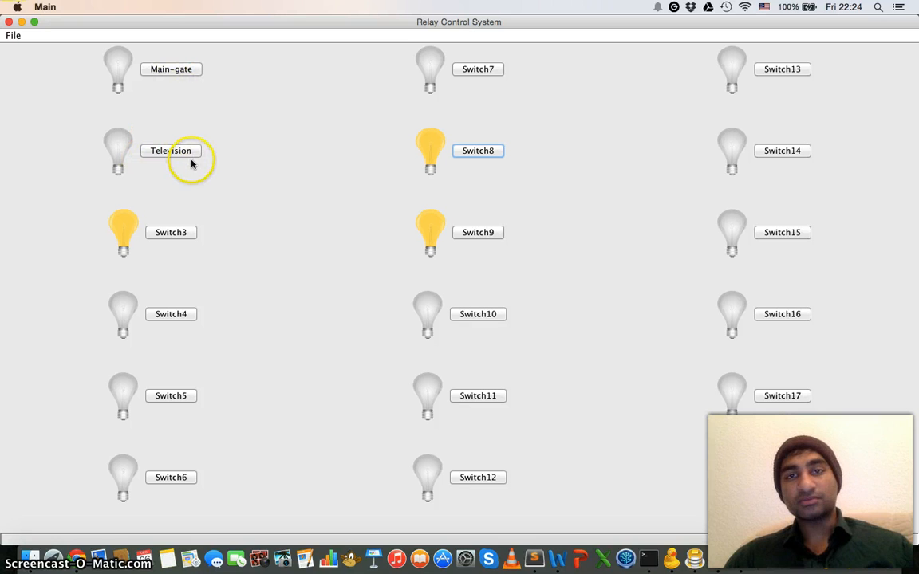
mouse_move(217, 182)
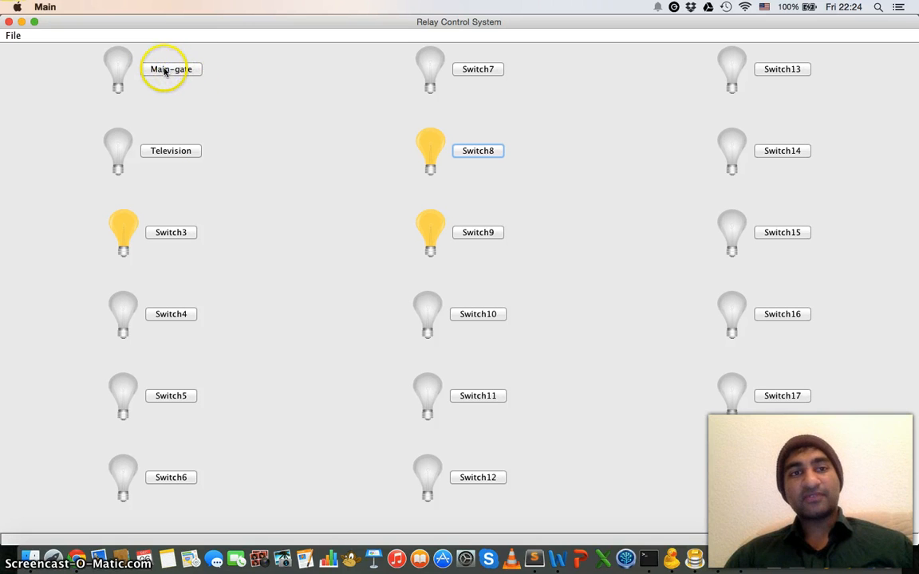
left_click(169, 69)
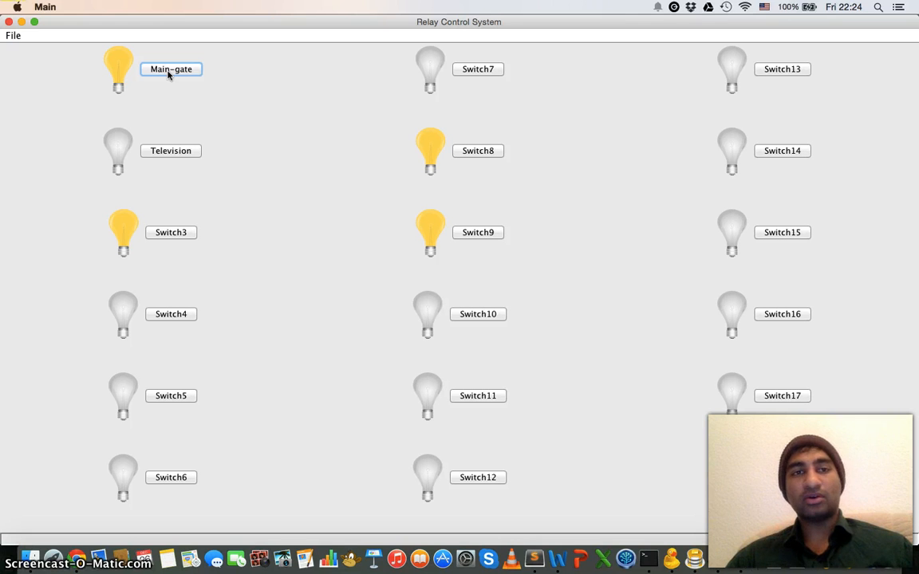
left_click(166, 71)
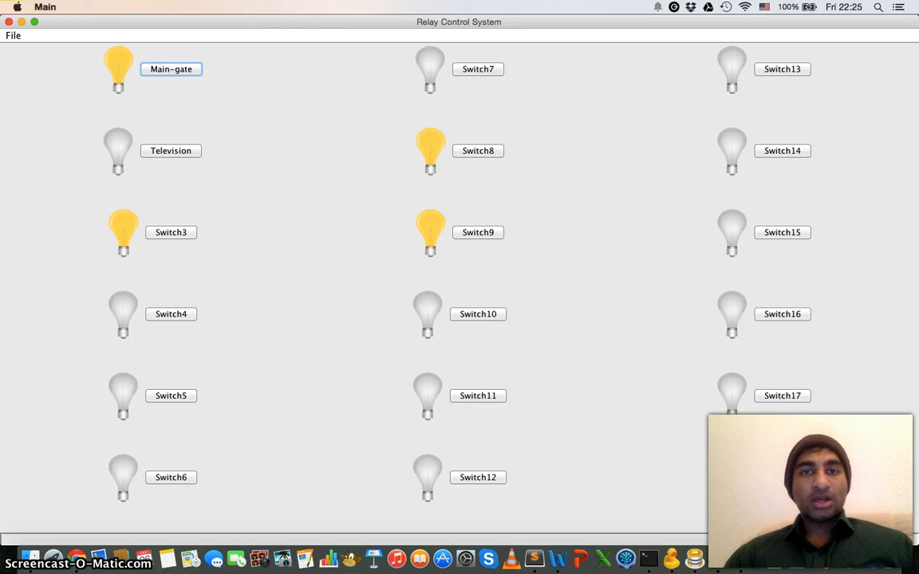
mouse_move(380, 185)
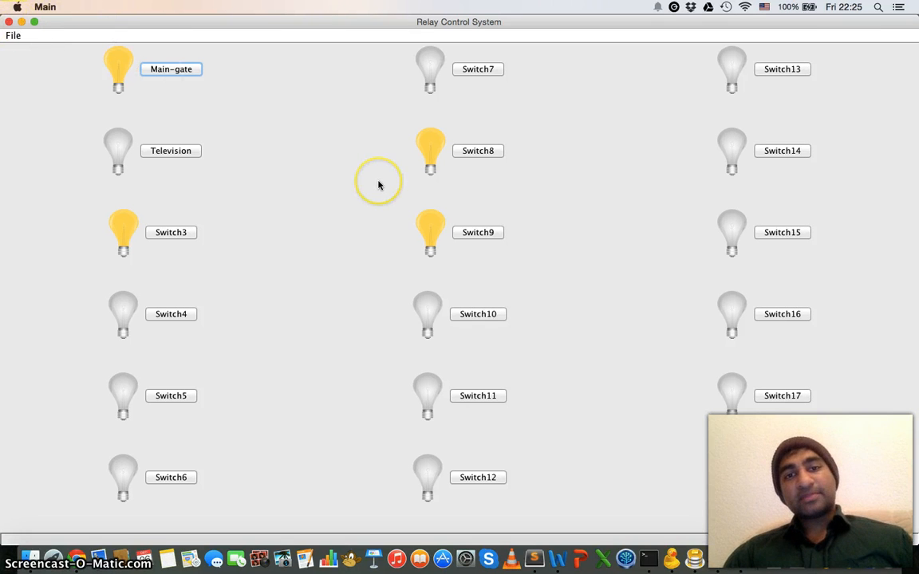
mouse_move(379, 185)
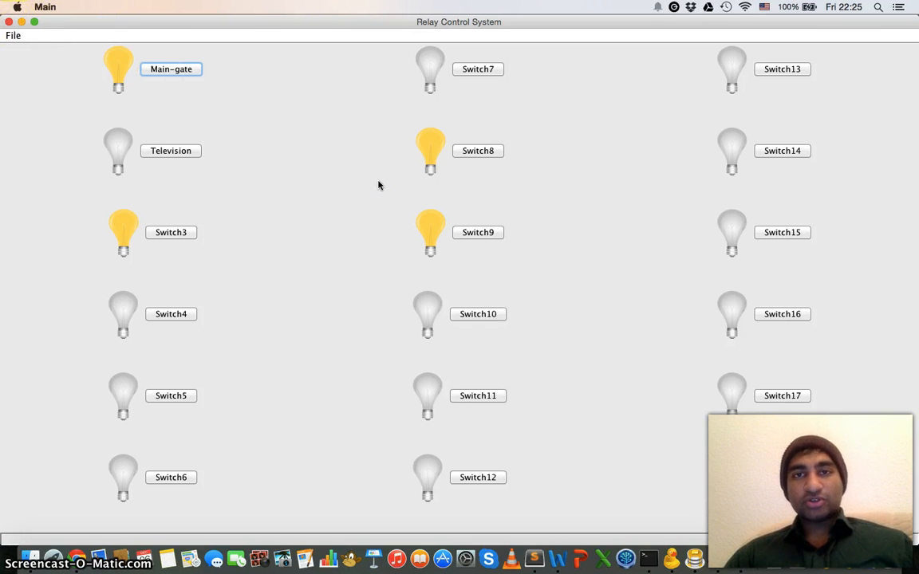